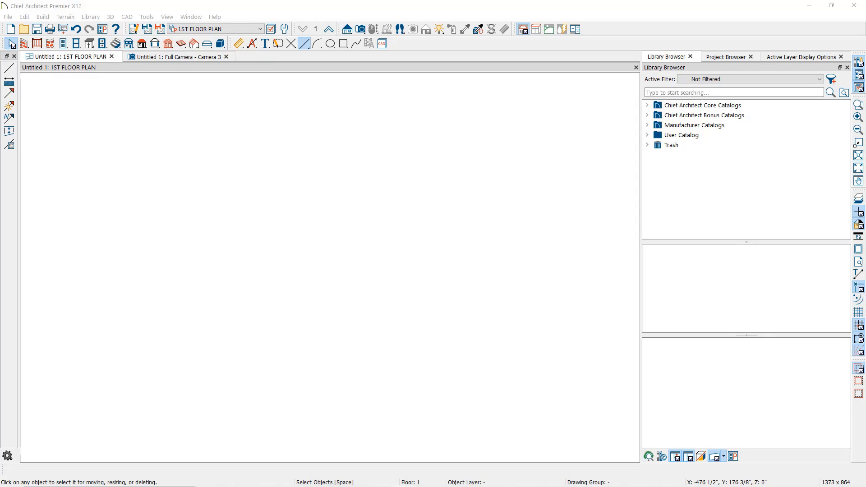
mouse_move(461, 129)
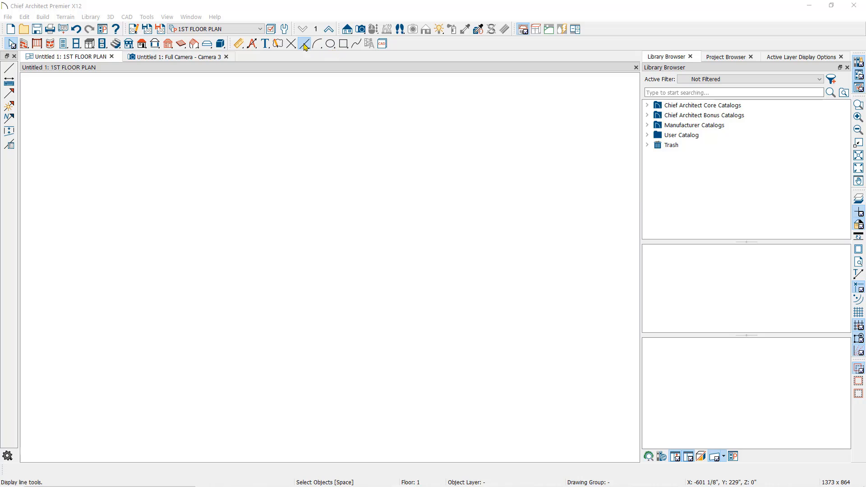
mouse_move(343, 44)
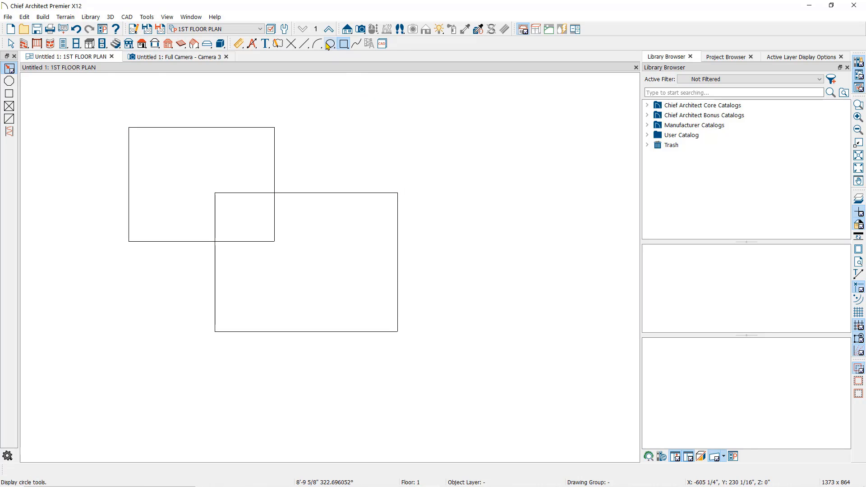
Draw a centre-based circle on the lower rectangle's bottom-right corner
click(329, 43)
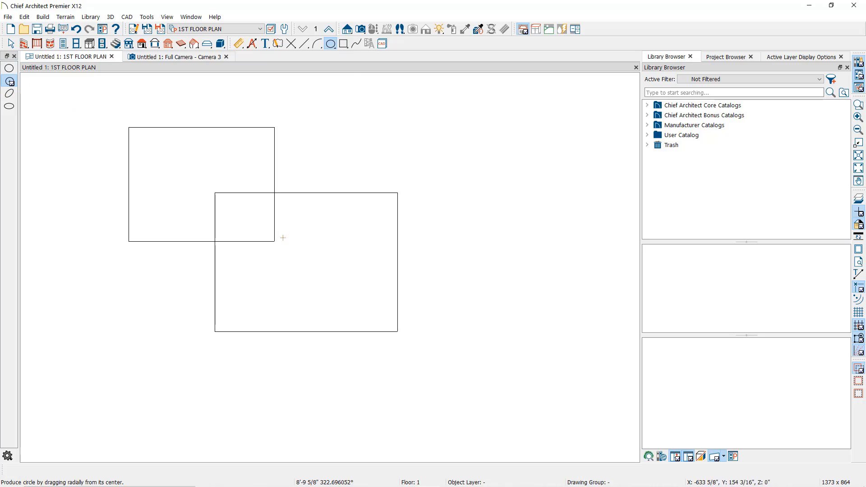
drag(397, 331, 375, 296)
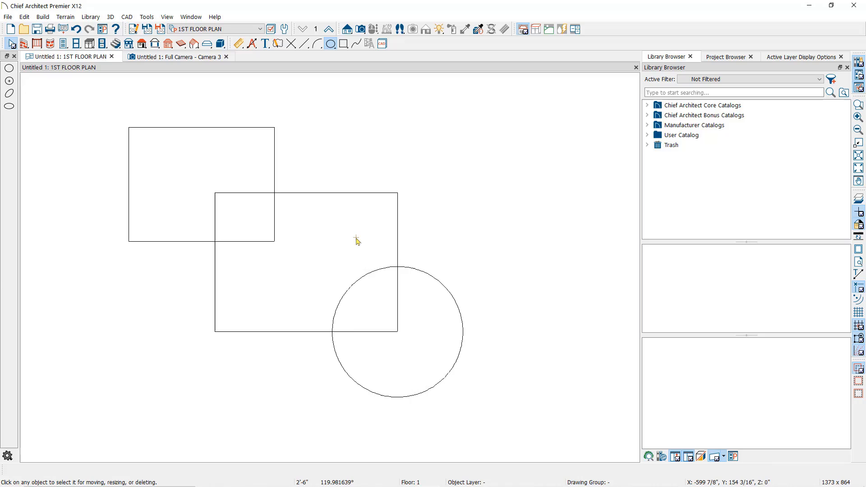
mouse_move(329, 206)
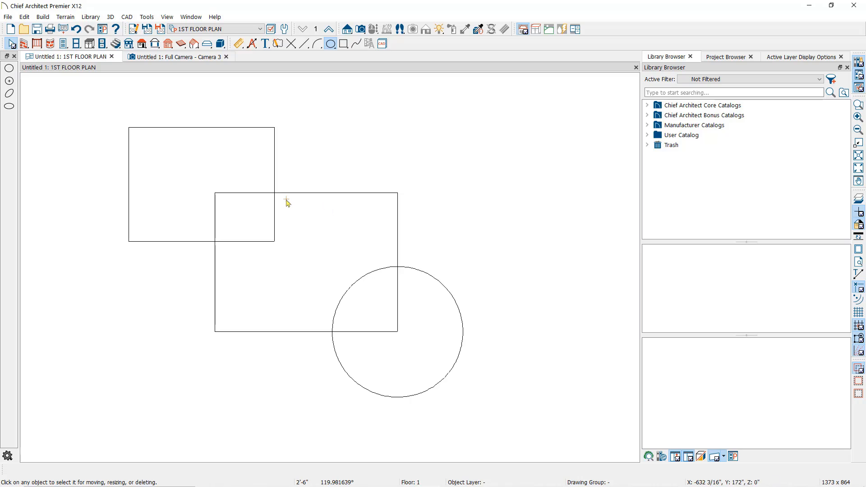
mouse_move(270, 227)
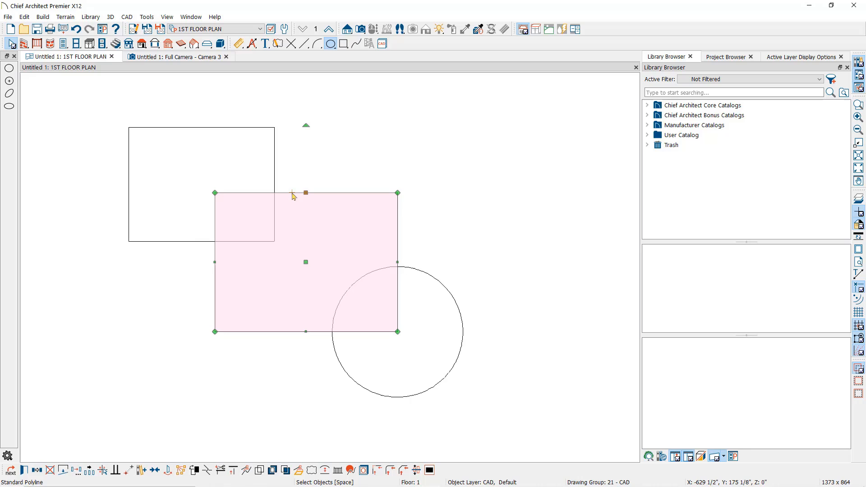
mouse_move(299, 381)
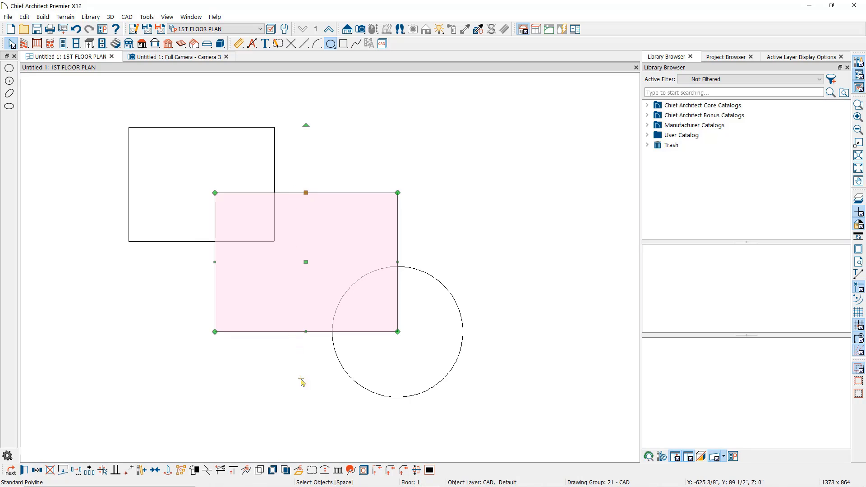
Subtract the upper rectangle from the lower one, leaving a notched L-shaped outline
click(285, 471)
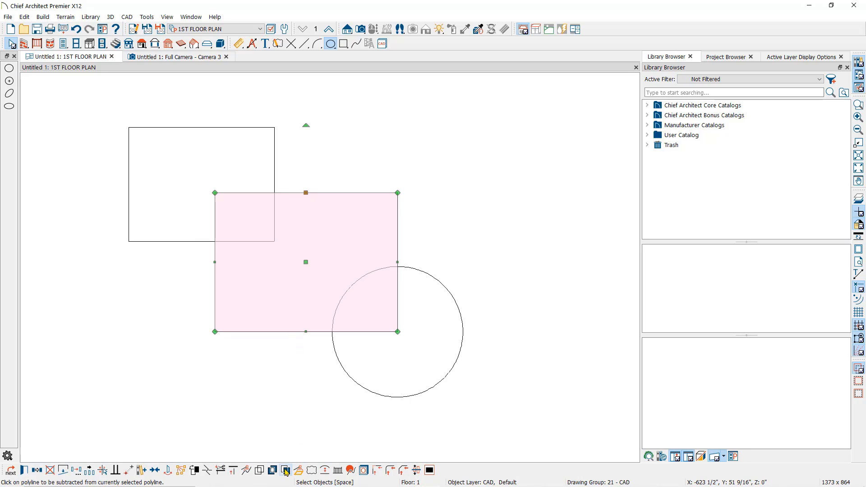
mouse_move(285, 470)
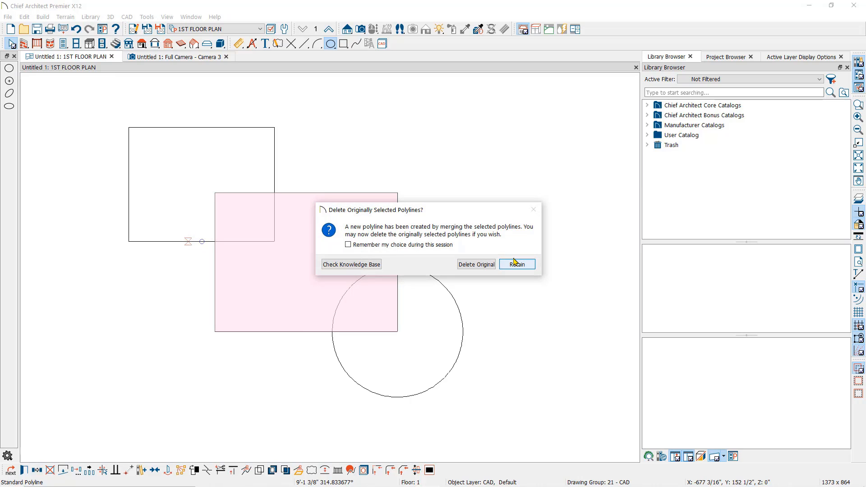
mouse_move(483, 266)
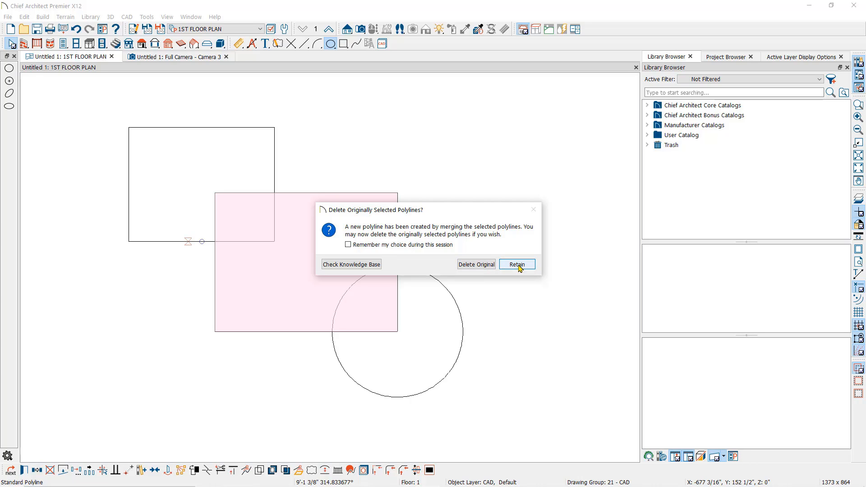
click(516, 265)
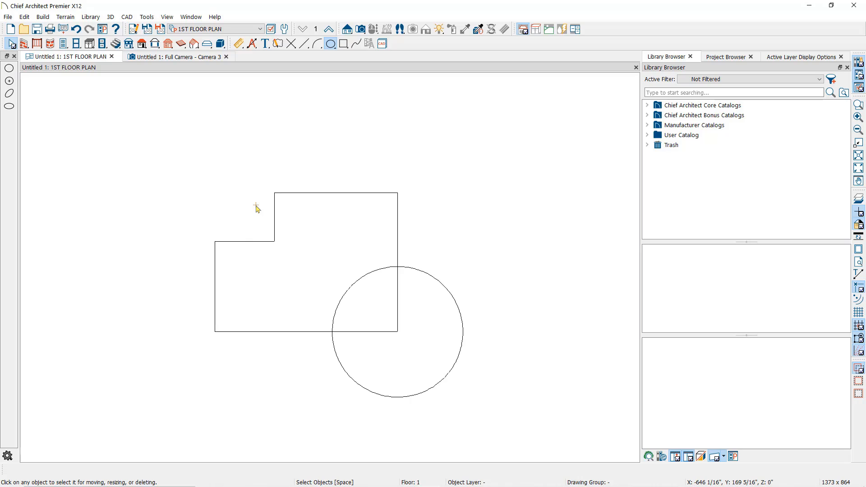
mouse_move(443, 321)
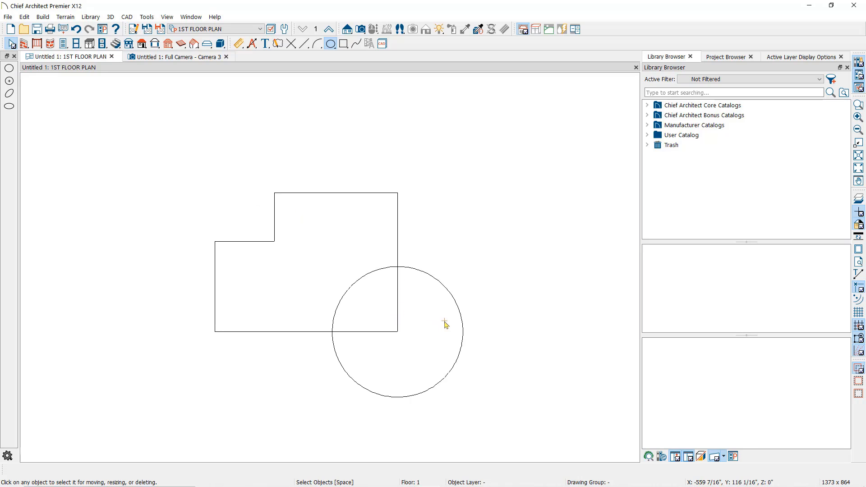
mouse_move(441, 329)
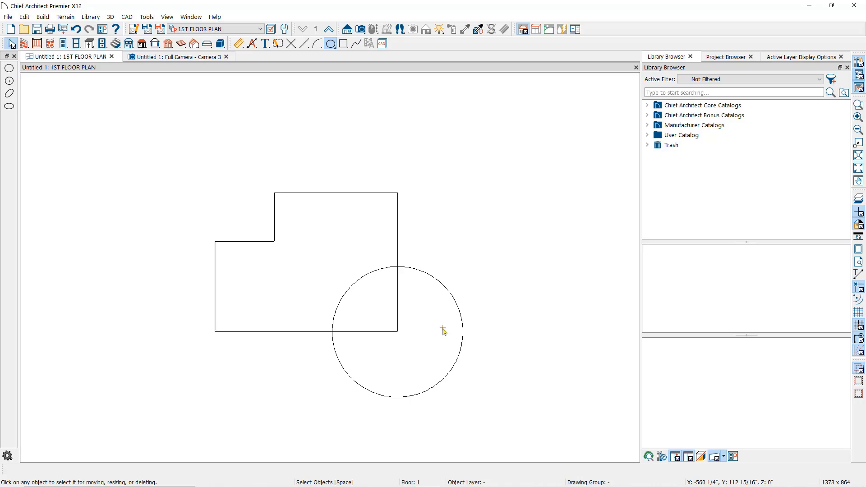
click(336, 261)
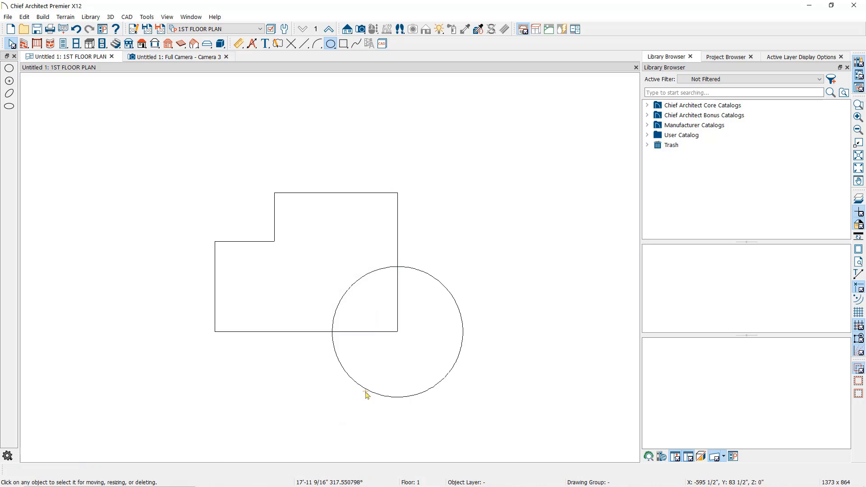
mouse_move(381, 410)
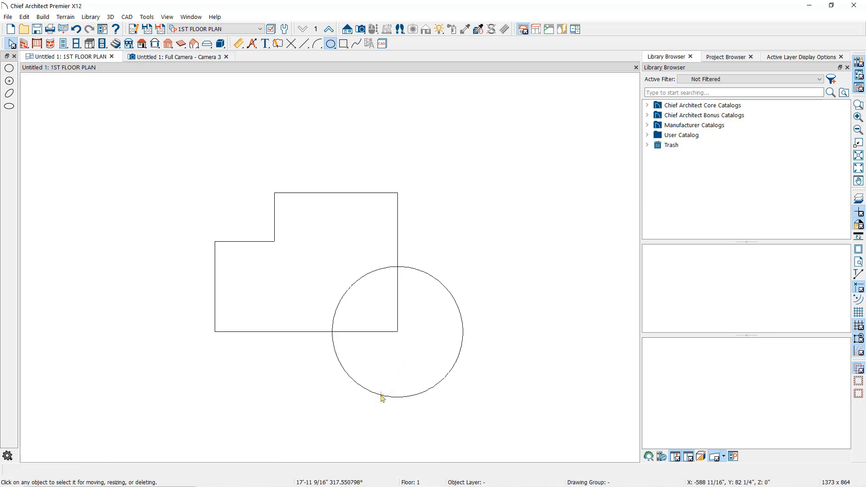
click(382, 398)
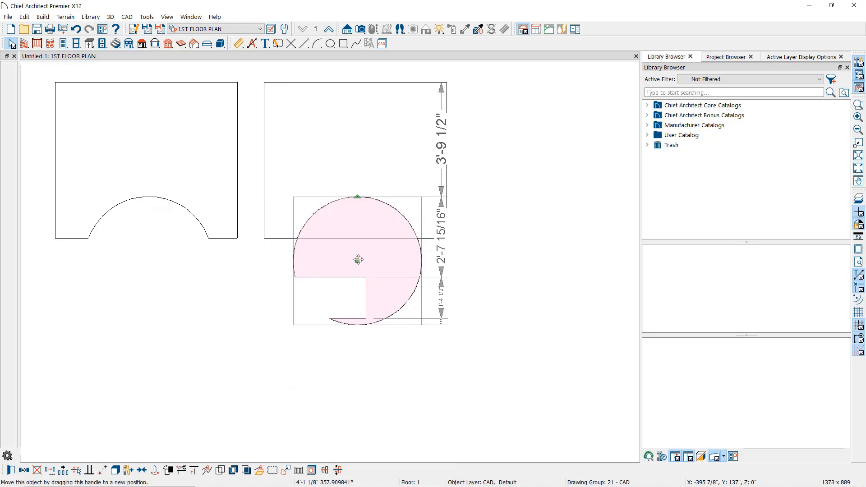
Drag the circle so it overlaps the right square's bottom edge
drag(358, 259, 528, 260)
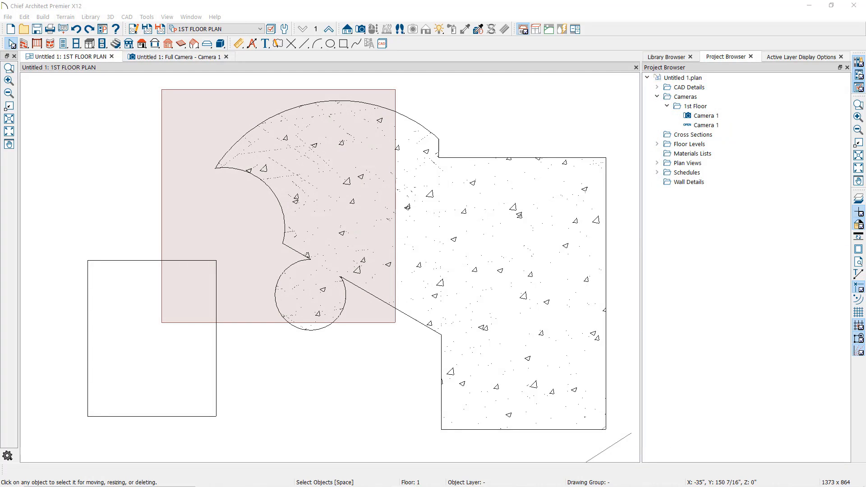
mouse_move(214, 252)
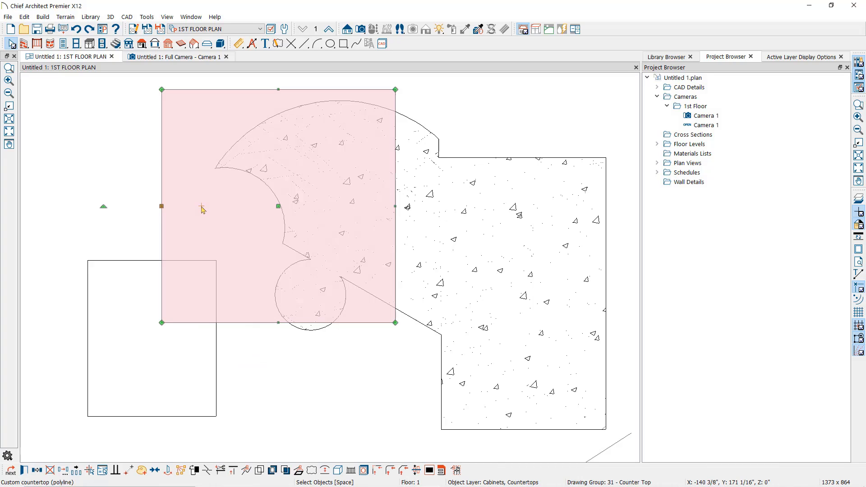
mouse_move(285, 434)
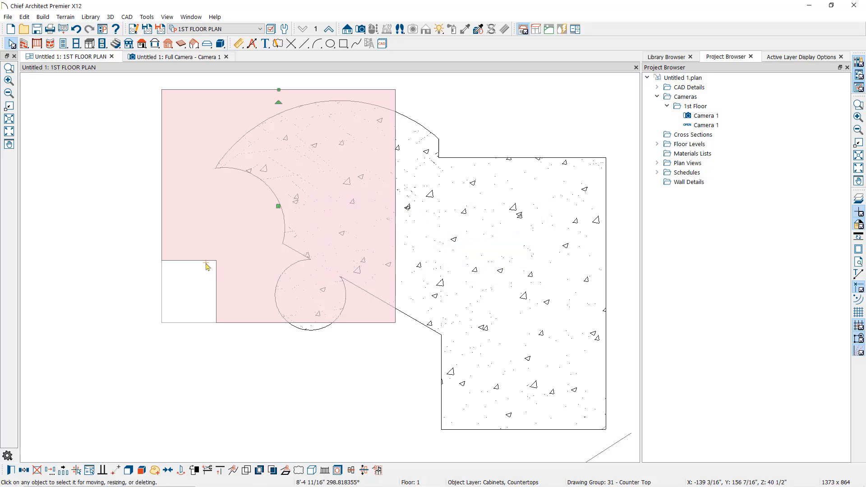
mouse_move(215, 271)
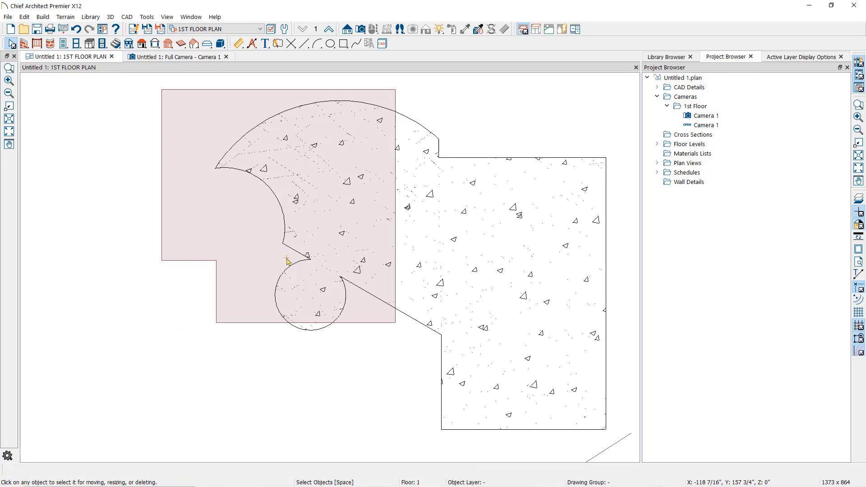
mouse_move(452, 270)
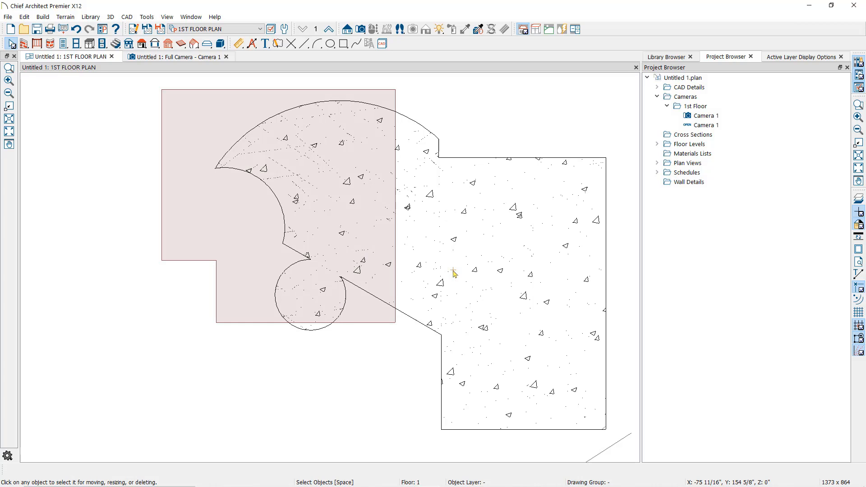
mouse_move(345, 274)
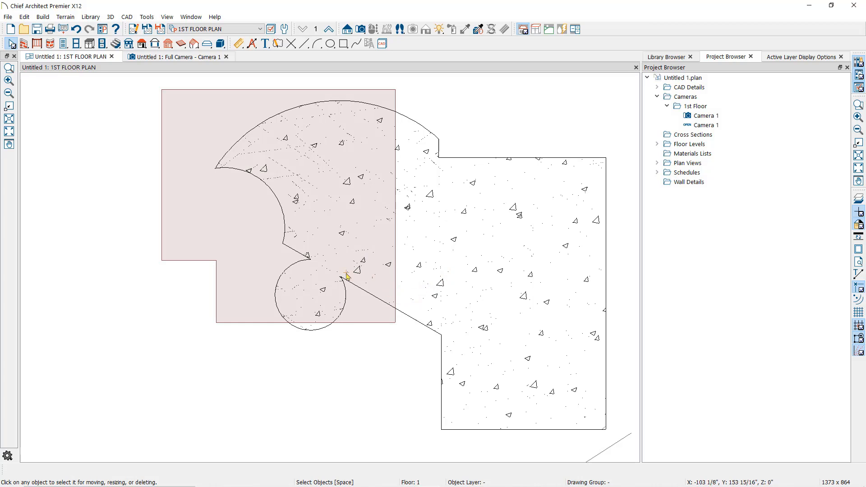
mouse_move(297, 240)
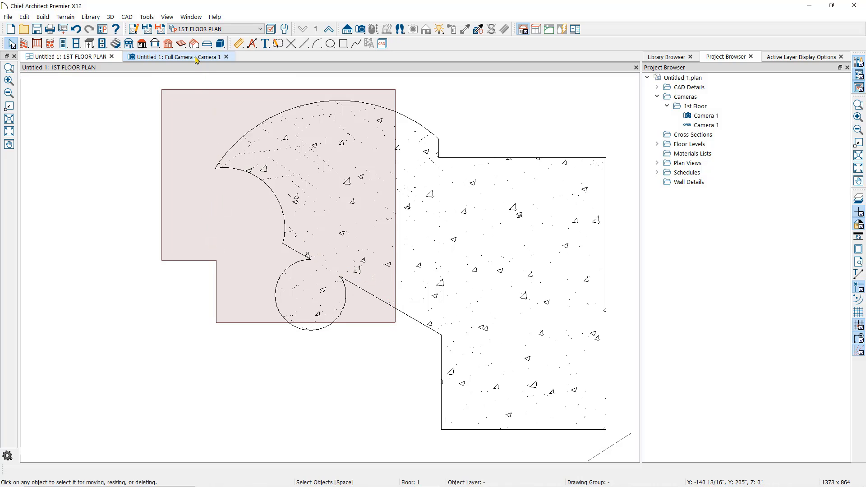
Subtract the curved slab from the granite countertop in 3D, deleting originals, then return to plan
click(175, 57)
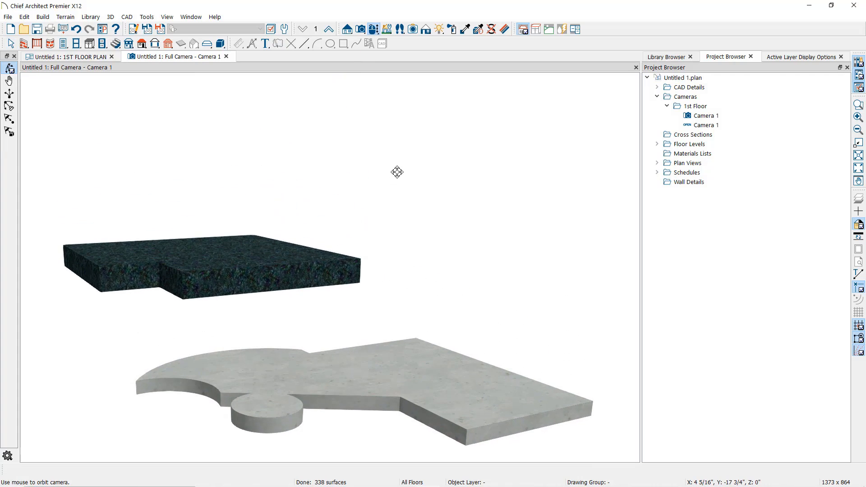
drag(397, 171, 397, 198)
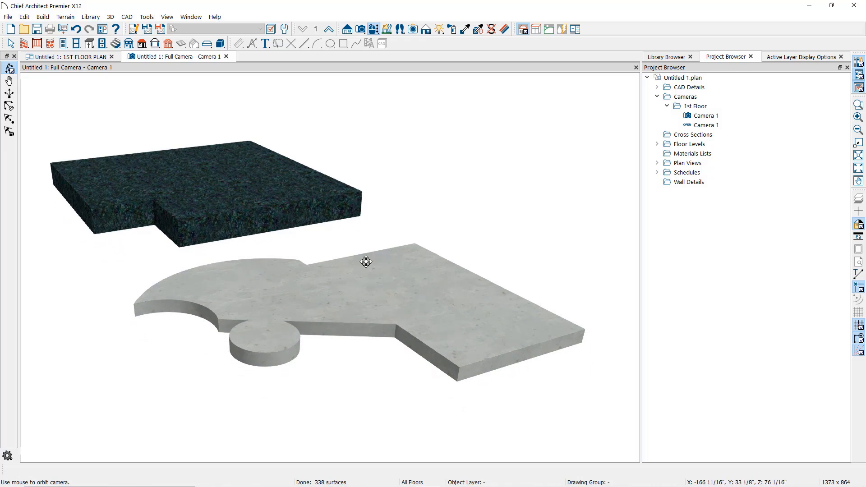
click(219, 173)
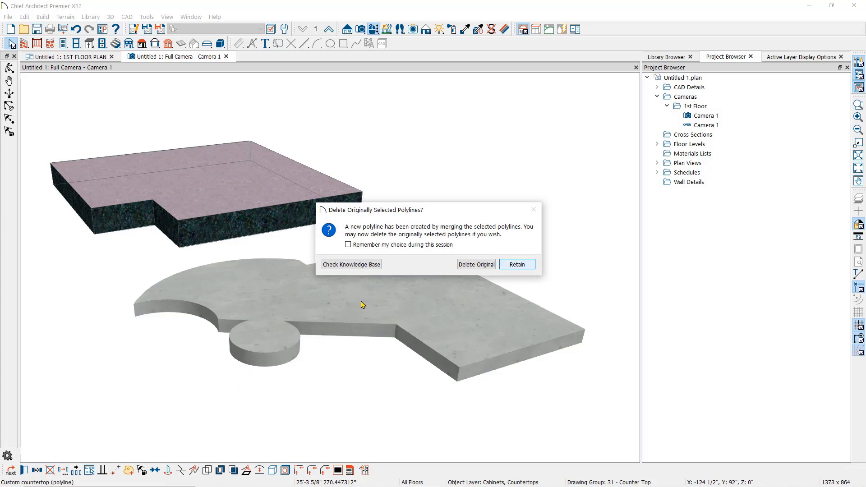
click(476, 263)
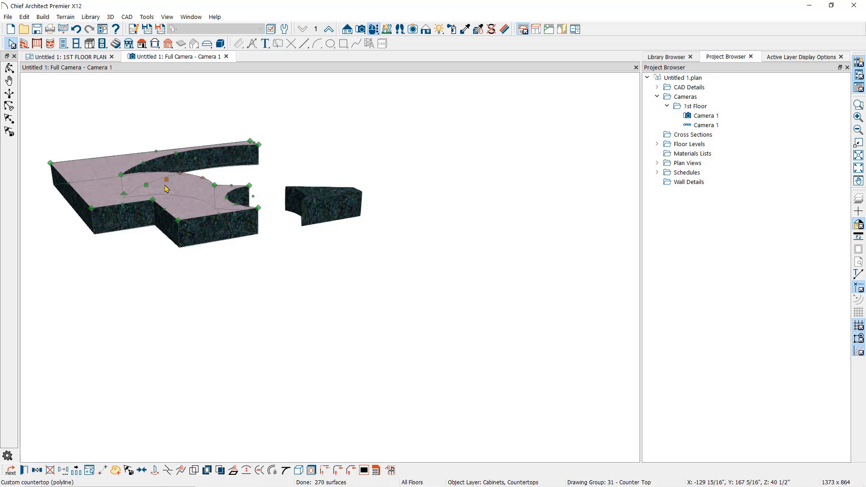
click(70, 56)
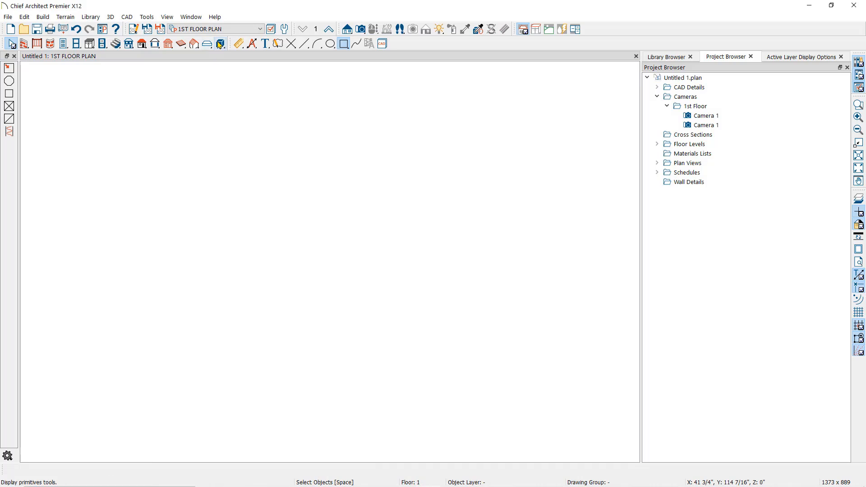
mouse_move(220, 44)
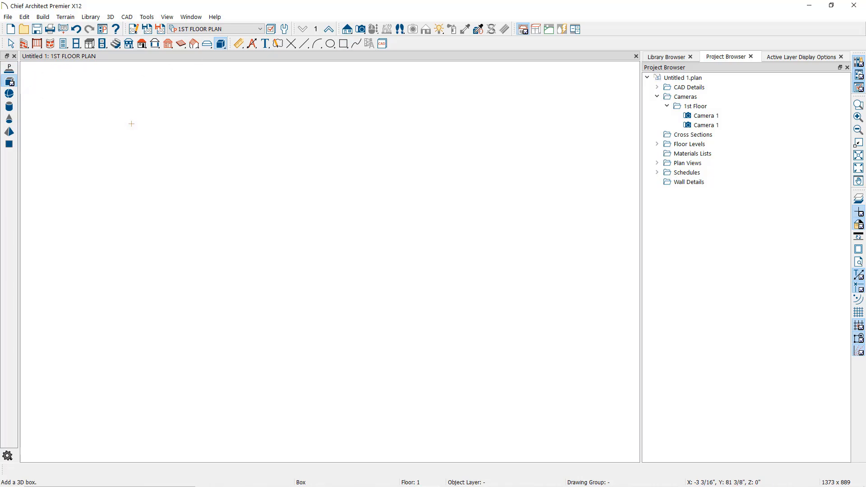
Draw a rectangular 3D box in plan and set its height in 3D Box Specification
drag(149, 133, 315, 274)
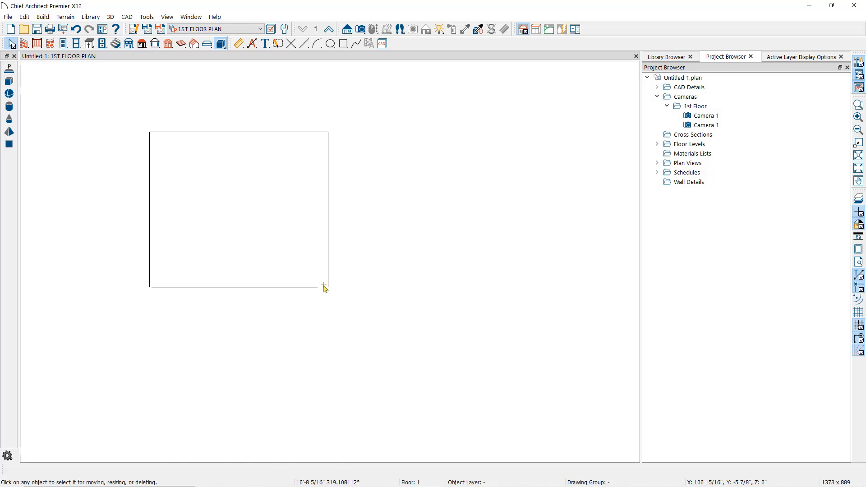
click(323, 285)
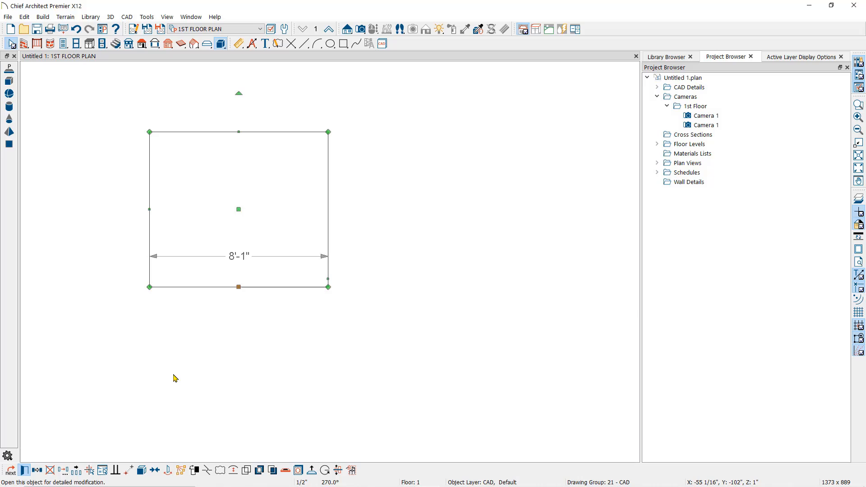
double_click(237, 209)
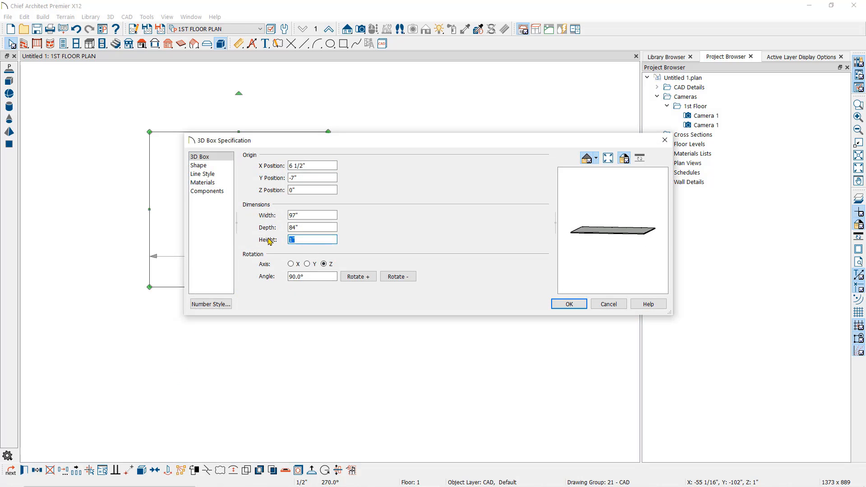
click(568, 303)
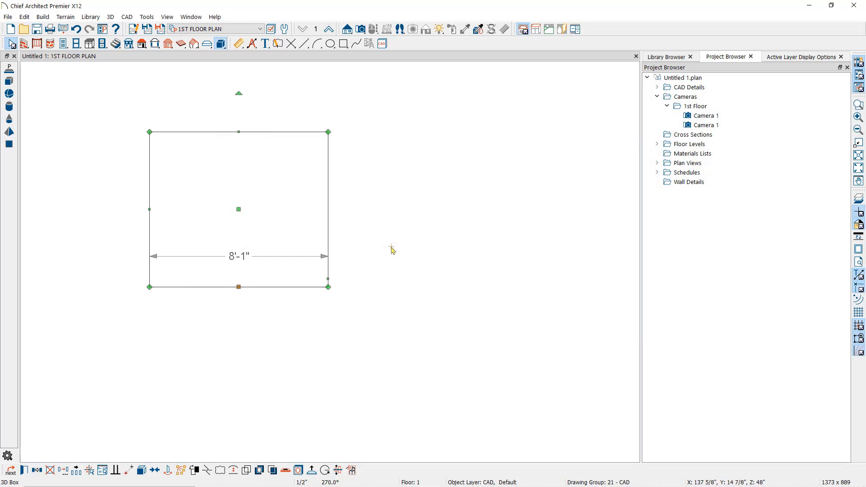
click(7, 95)
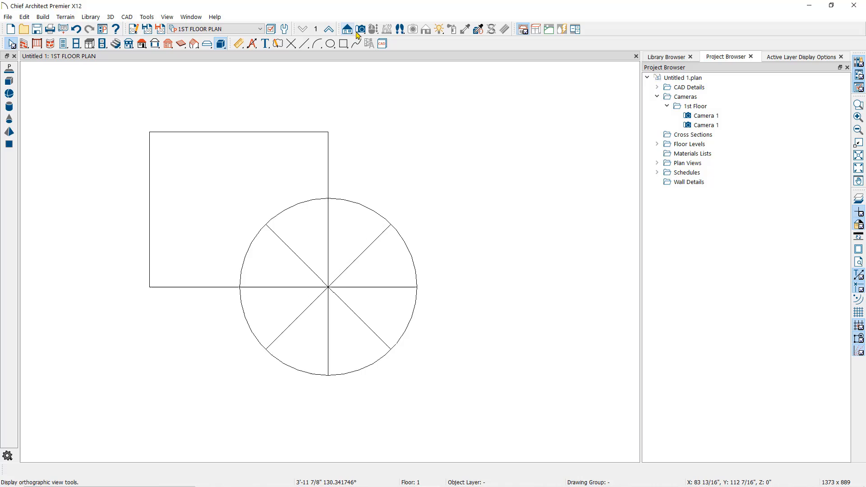
View and orbit the box with its spherical corner scoop in a Full Camera 3D view
click(360, 28)
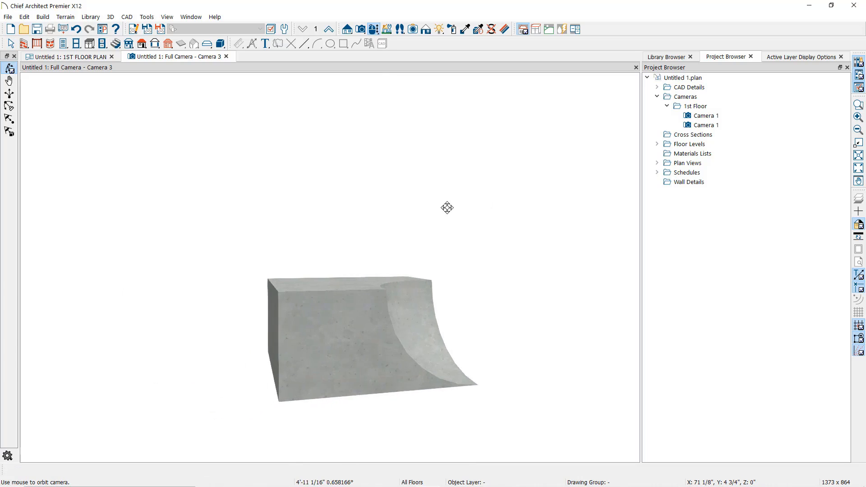
drag(448, 208, 434, 209)
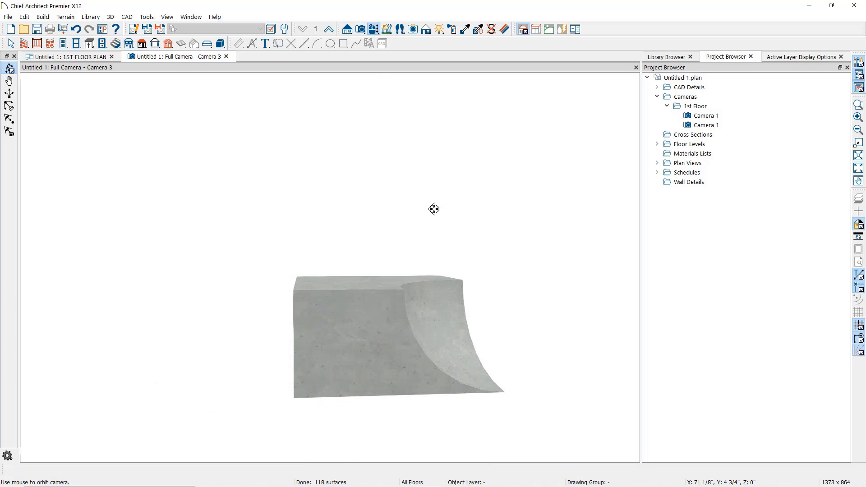